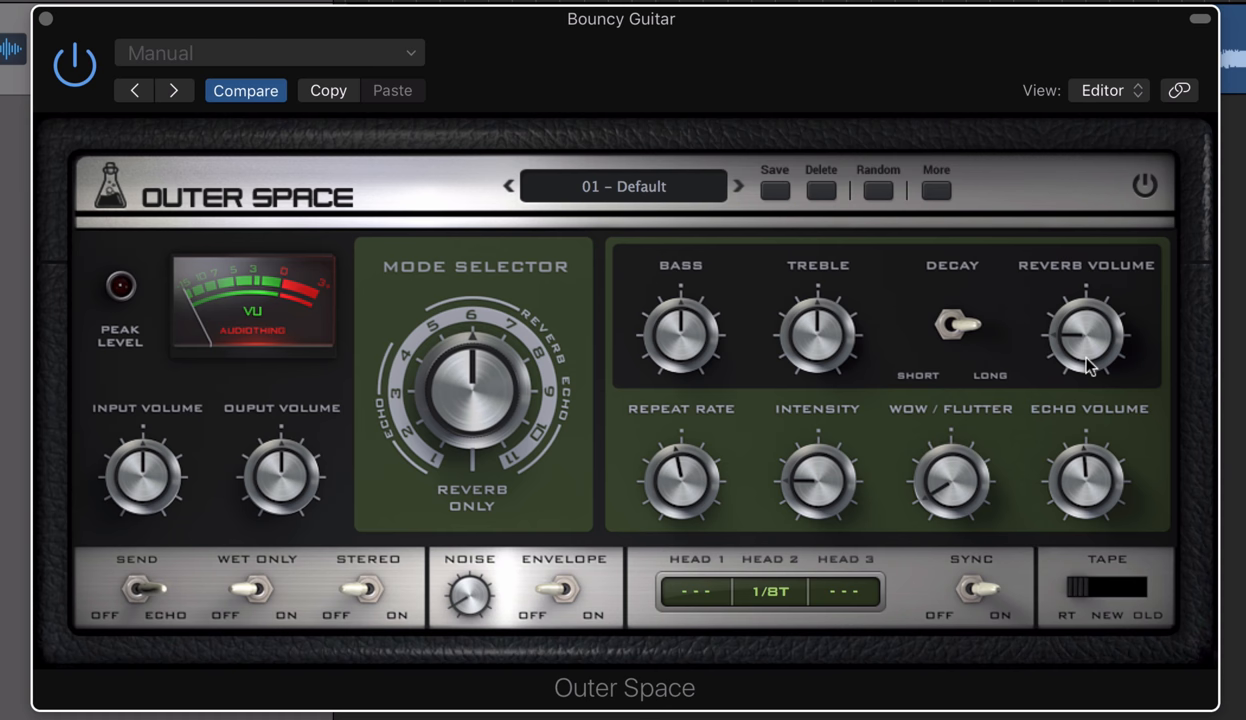
mouse_move(456, 286)
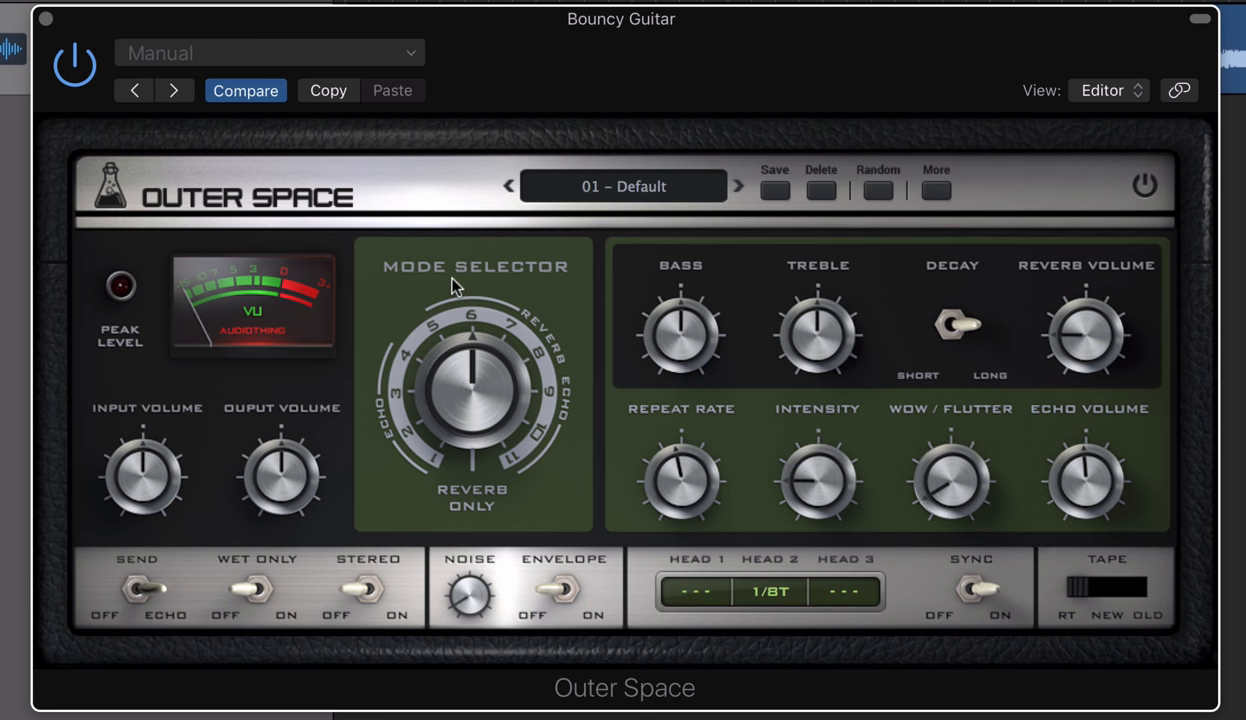
mouse_move(582, 366)
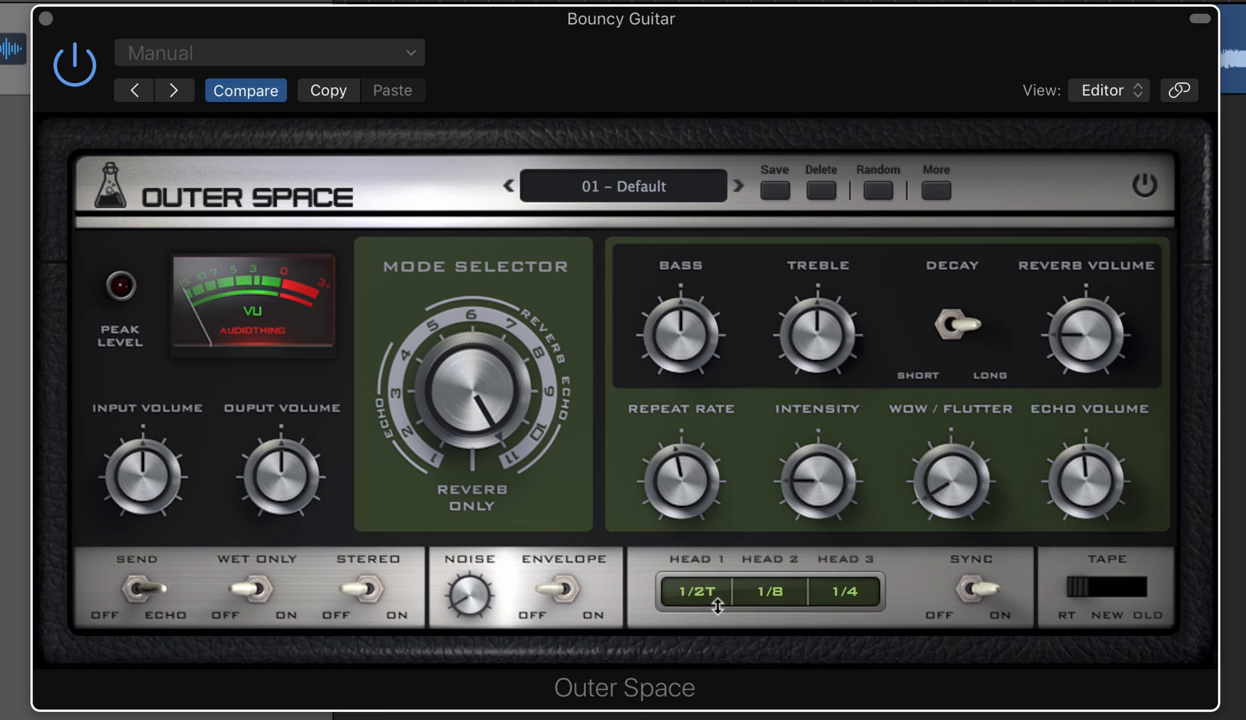
Turn off tempo sync so the echo heads read 115, 167 and 396 ms
click(972, 590)
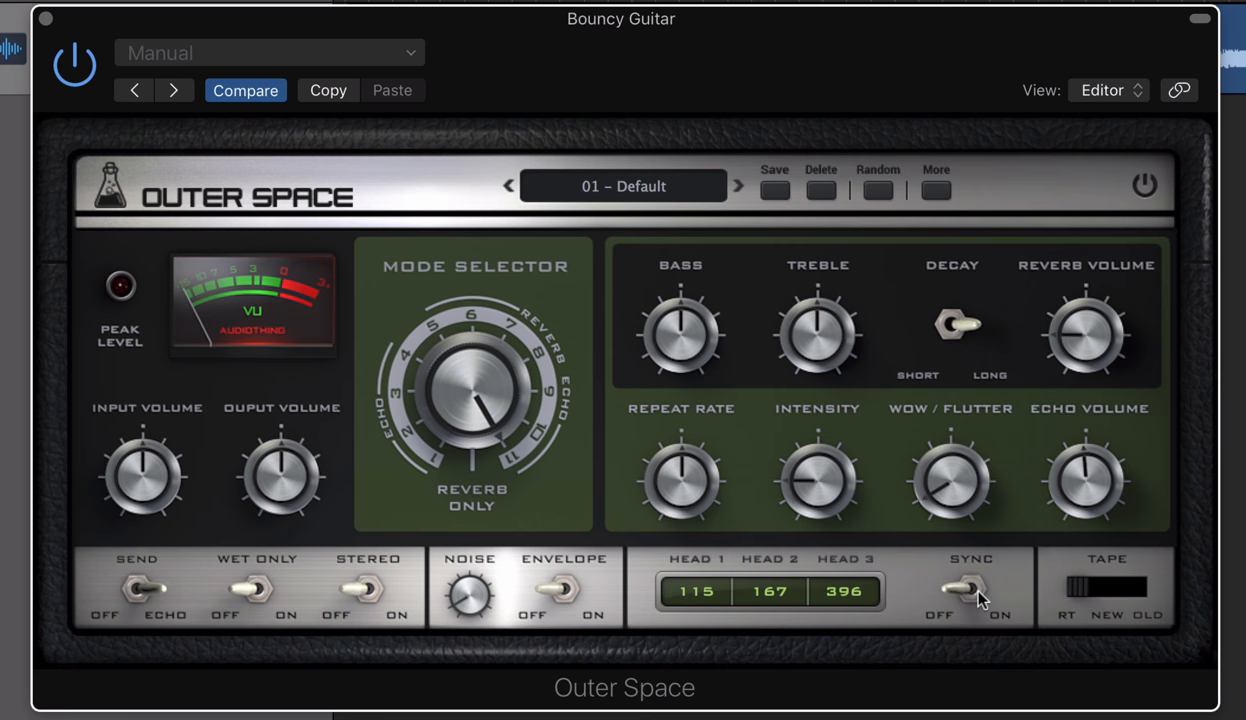
Re-enable tempo sync so the echo heads snap to 1/4, 1/4T and 1/2
click(970, 590)
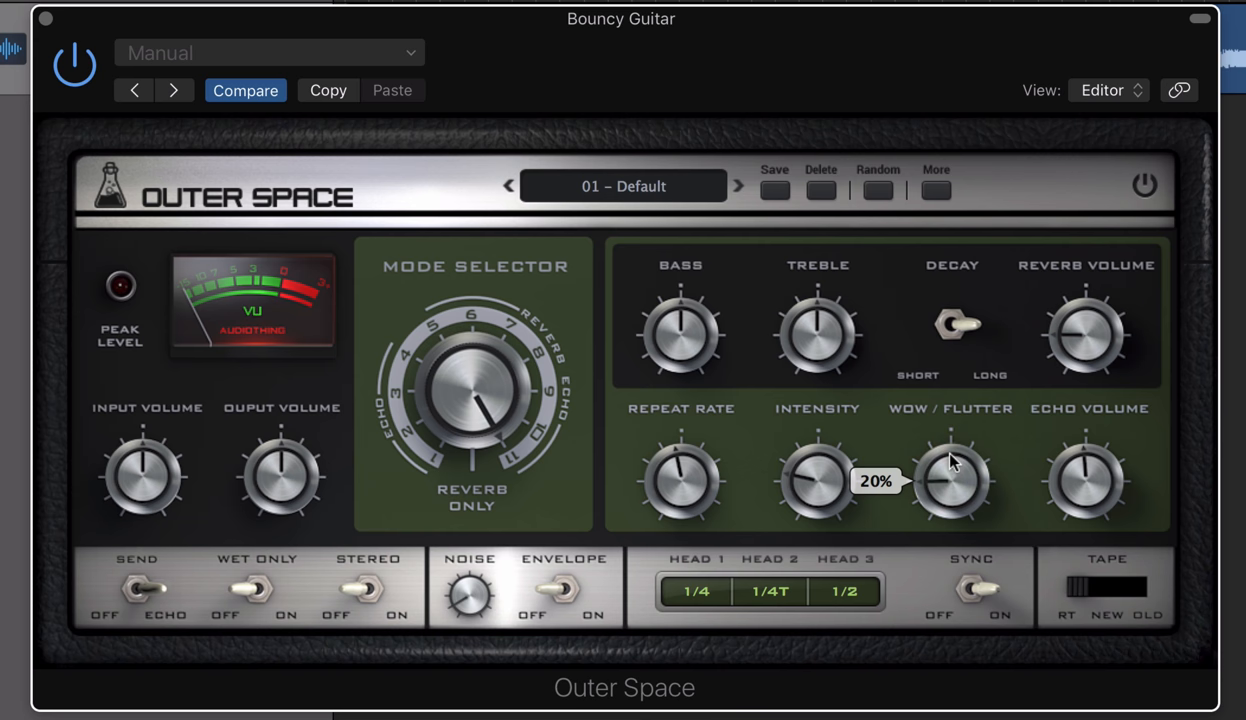
mouse_move(950, 462)
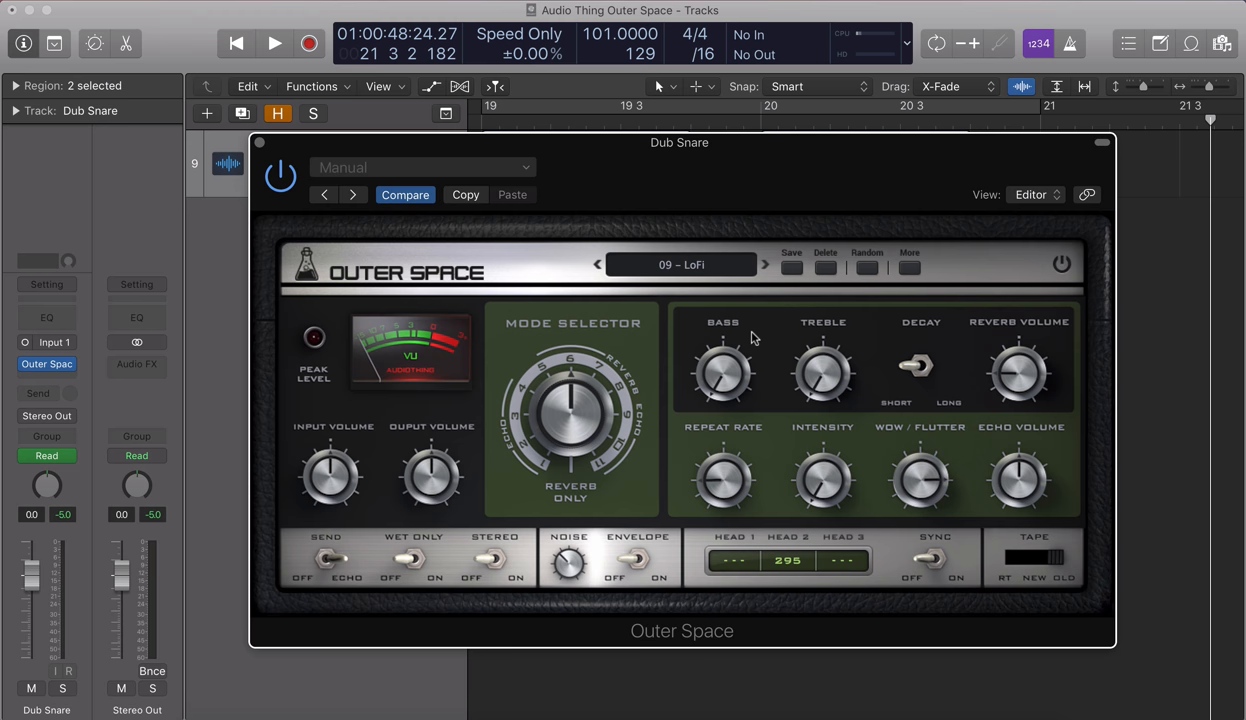
mouse_move(770, 337)
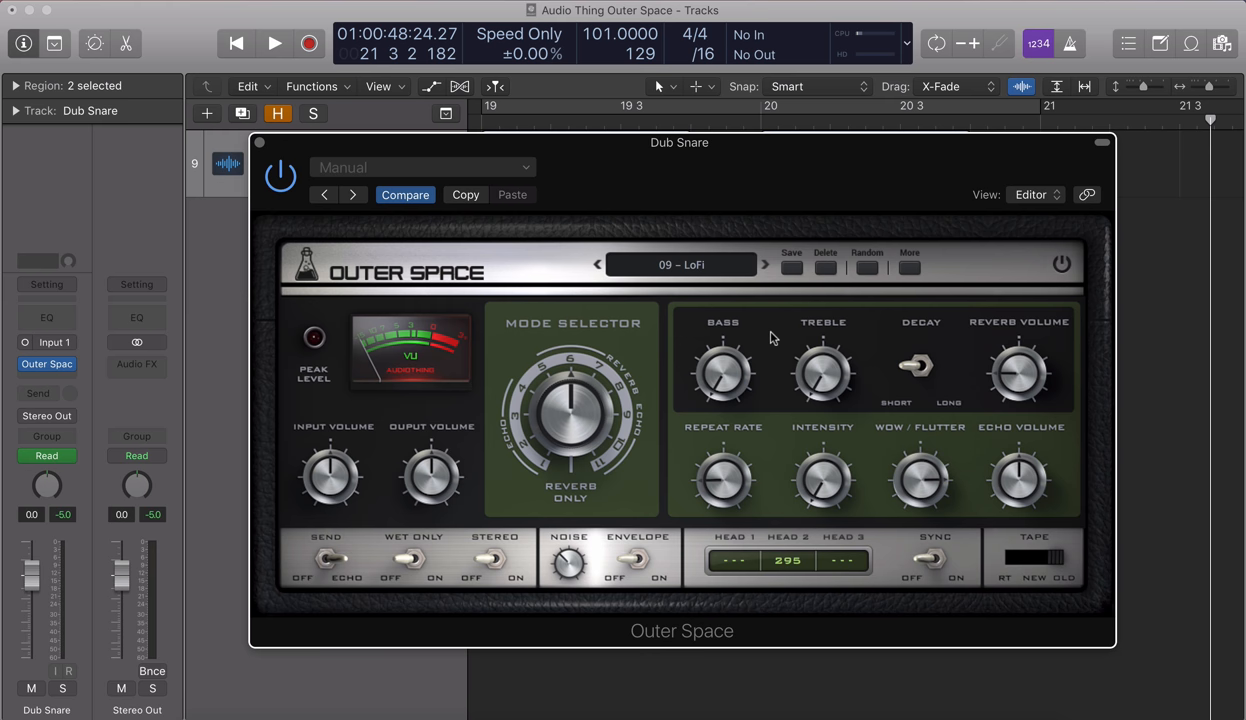
Open Dub Snare's Outer Space insert showing the 09 – LoFi preset with one 295 ms head
click(909, 267)
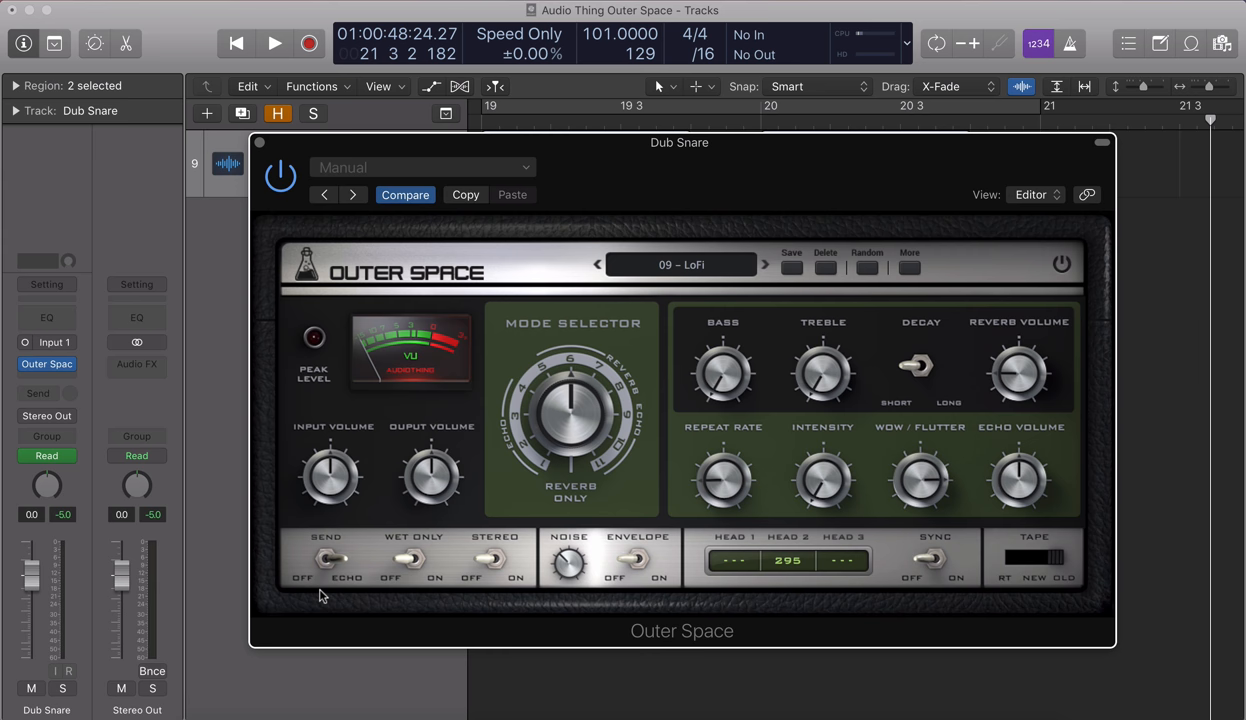
click(322, 558)
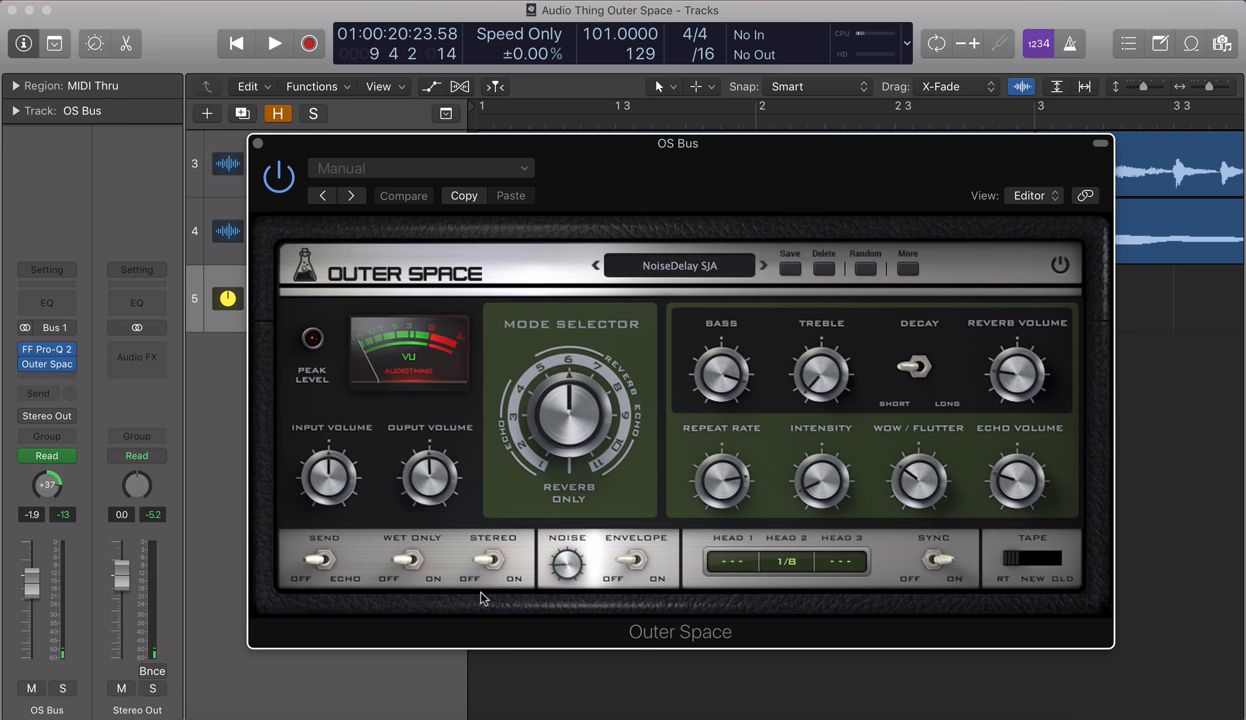
mouse_move(489, 594)
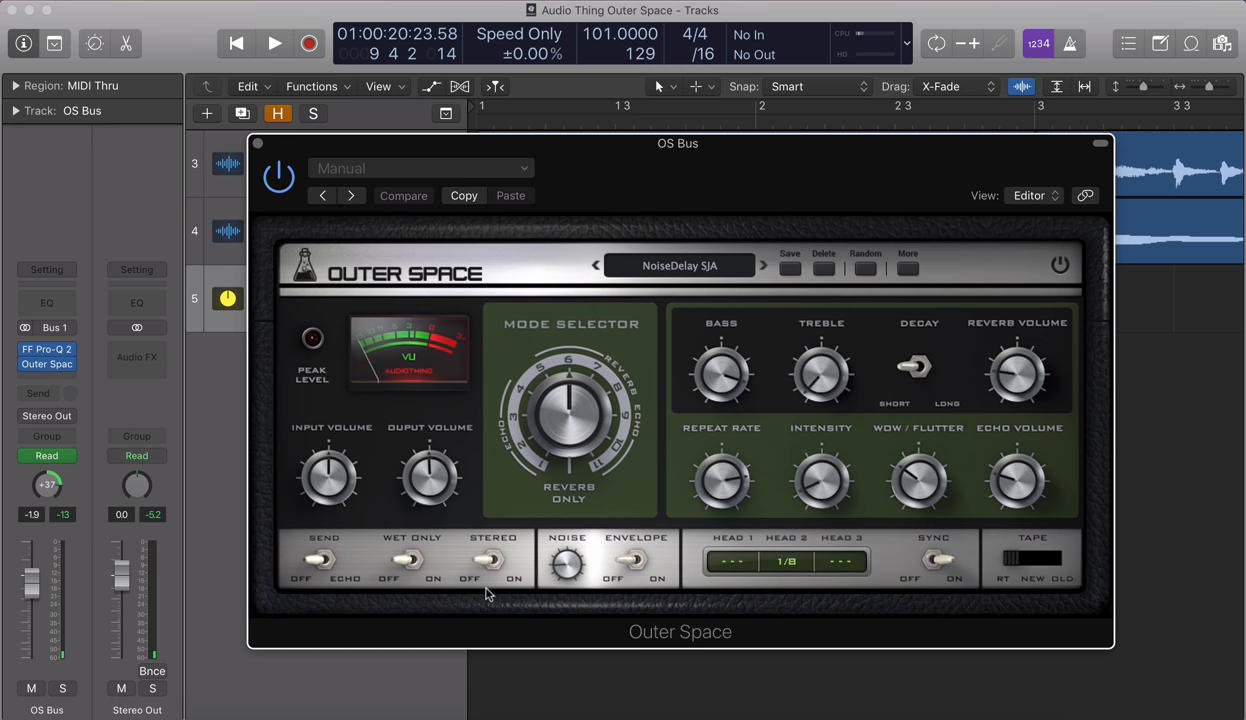
mouse_move(636, 592)
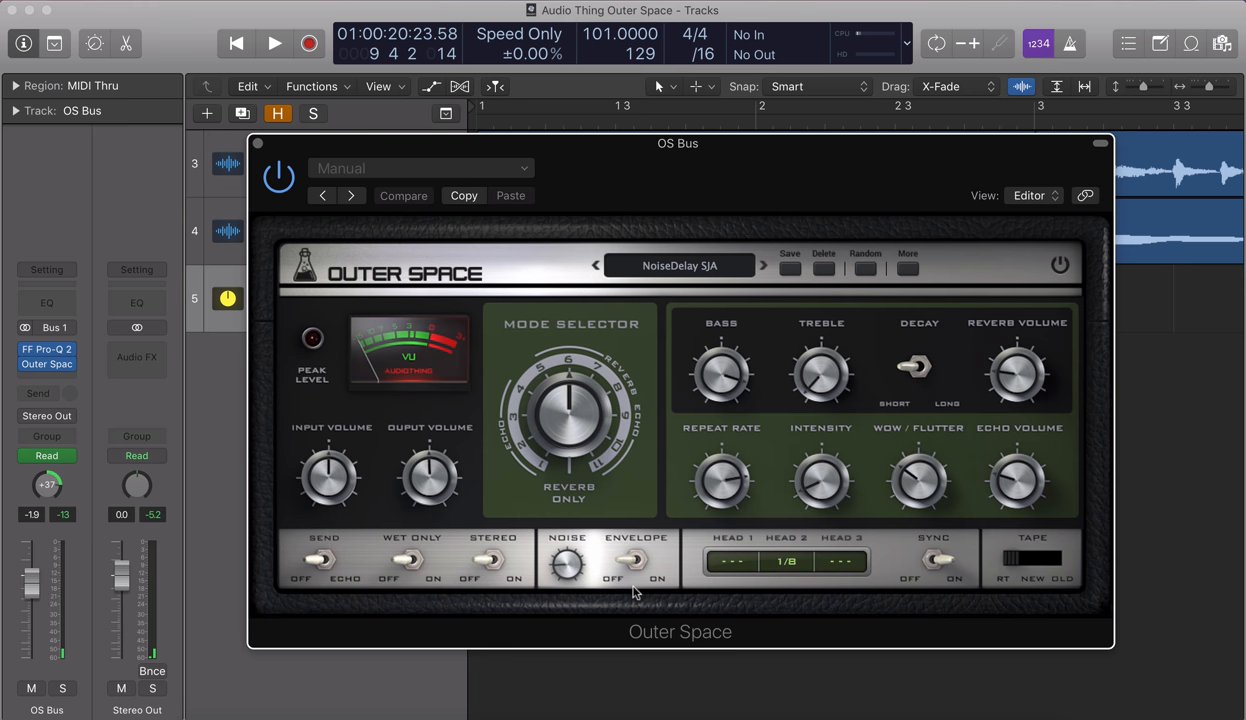